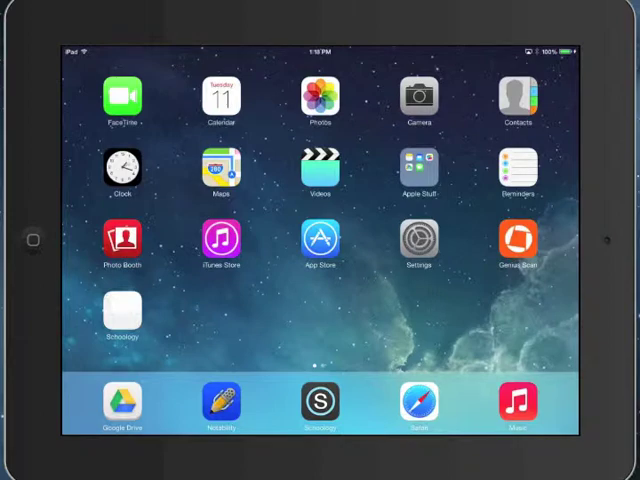
# Step: Launch Google Drive and bring up the add-new menu in My Drive
pyautogui.click(120, 402)
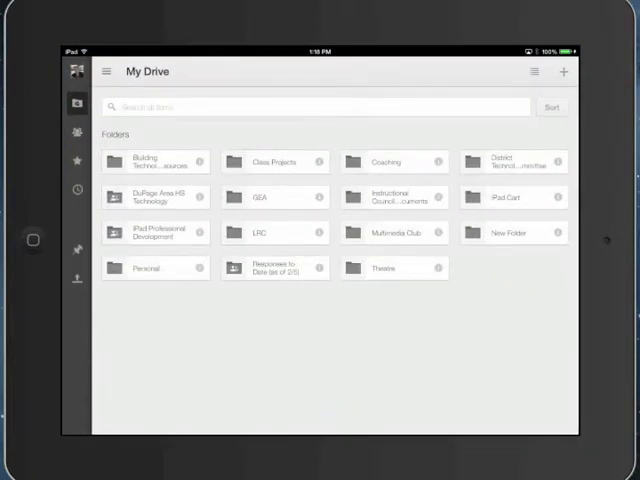
pyautogui.click(564, 72)
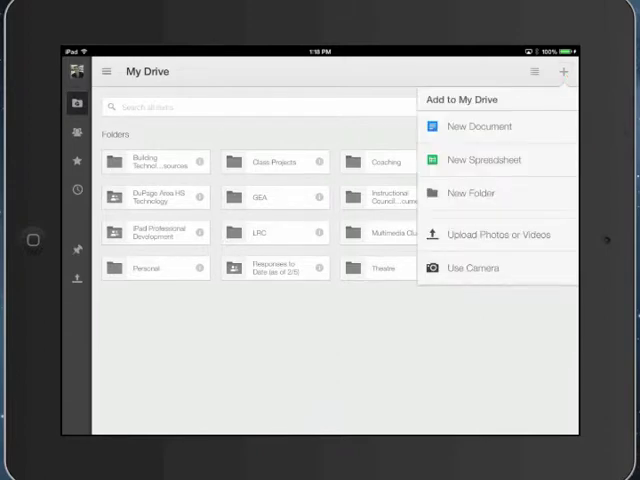
# Step: Create a new folder named 'Notability Backup' in My Drive
pyautogui.click(470, 192)
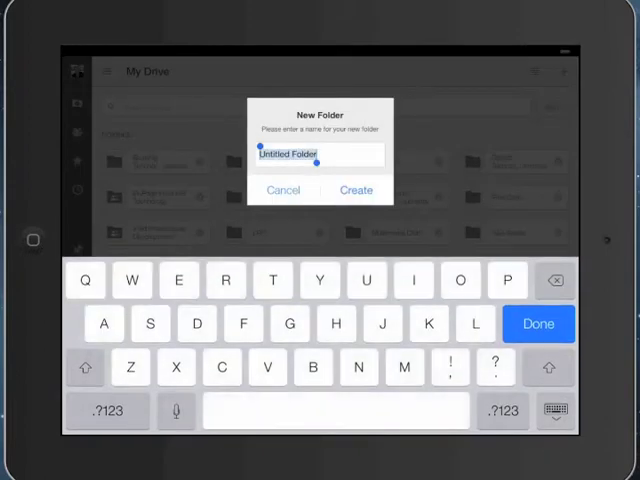
pyautogui.write('nd')
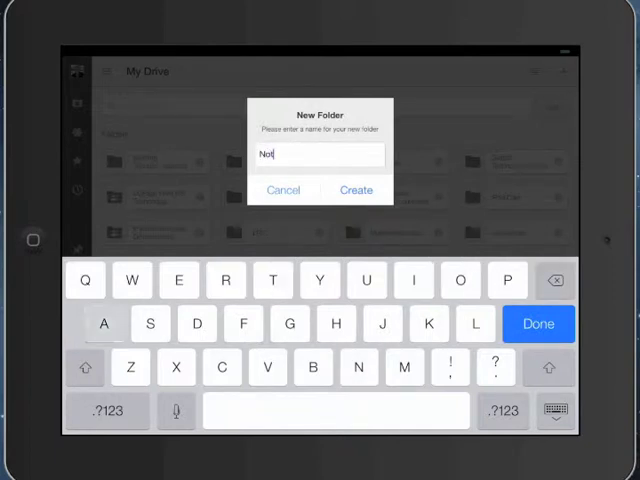
pyautogui.write('ability')
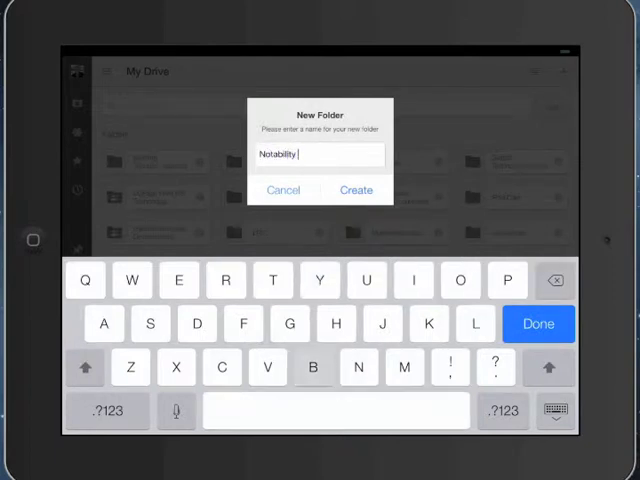
pyautogui.write('Backup')
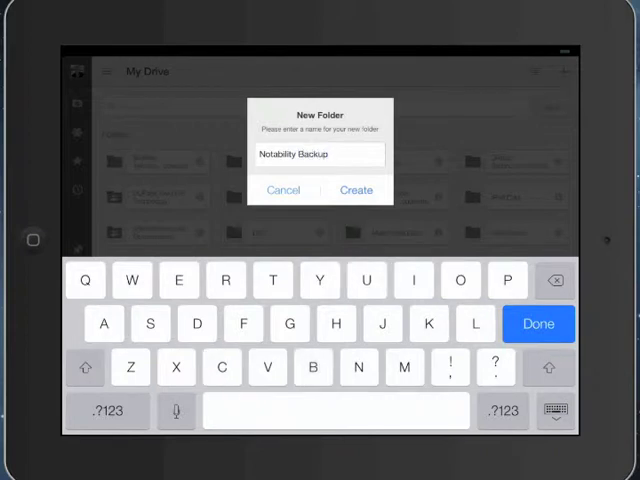
pyautogui.click(356, 190)
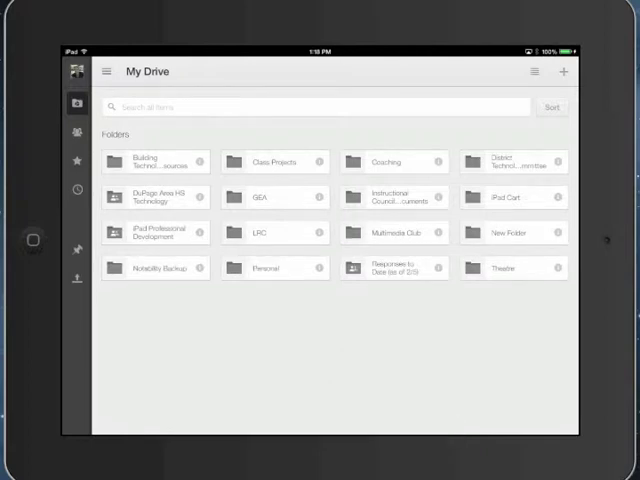
# Step: Leave Google Drive and switch over to the Notability app
pyautogui.click(156, 268)
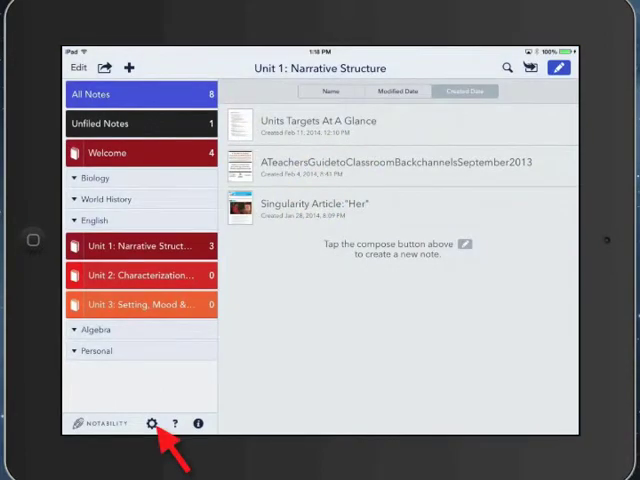
# Step: Link Notability to the Google Drive account via Manage Accounts and grant access
pyautogui.click(152, 422)
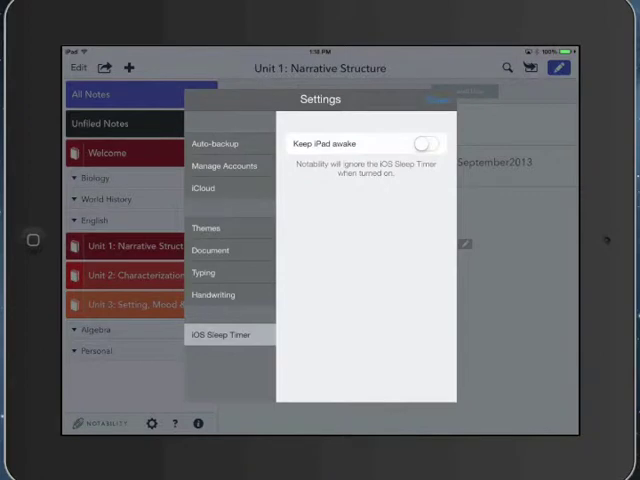
pyautogui.click(224, 164)
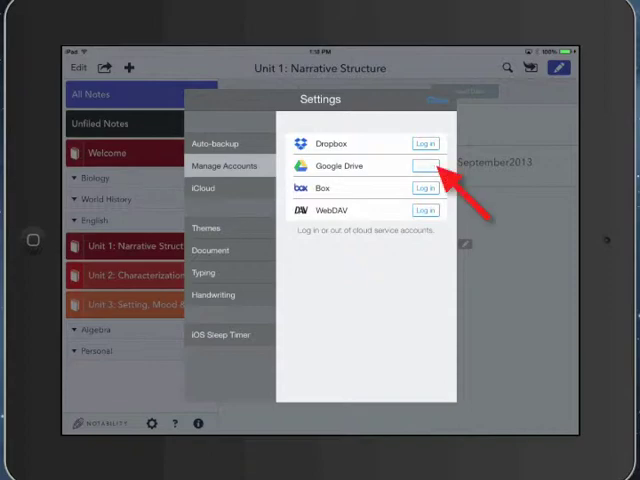
pyautogui.click(424, 164)
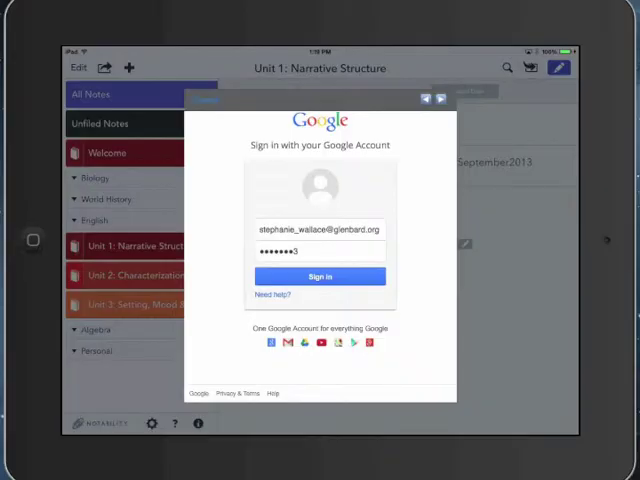
pyautogui.click(320, 276)
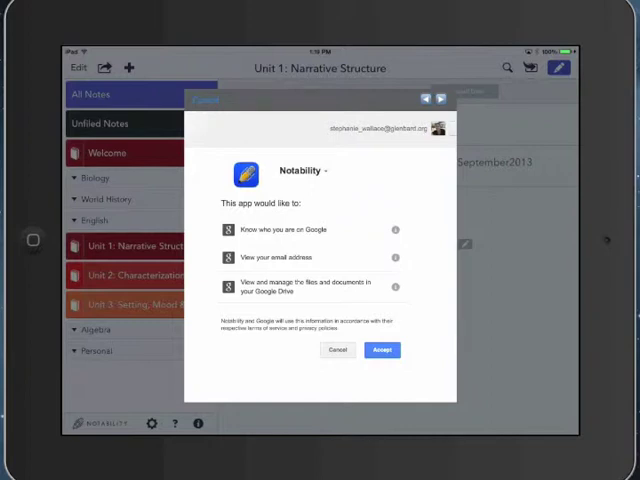
pyautogui.click(382, 350)
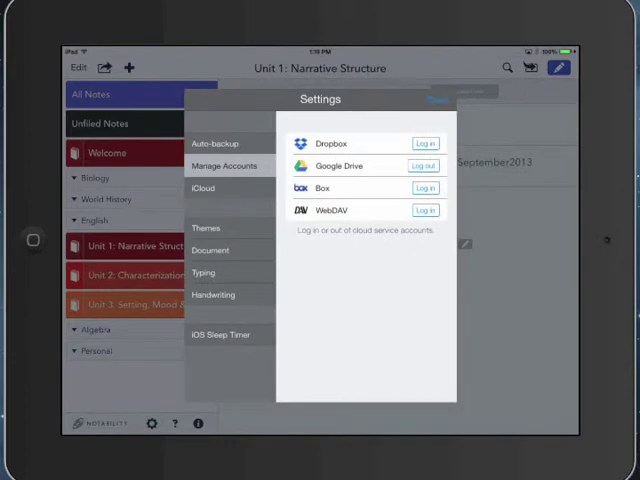
# Step: Enable auto-backup to Google Drive and bring up its destination folder setting
pyautogui.click(216, 144)
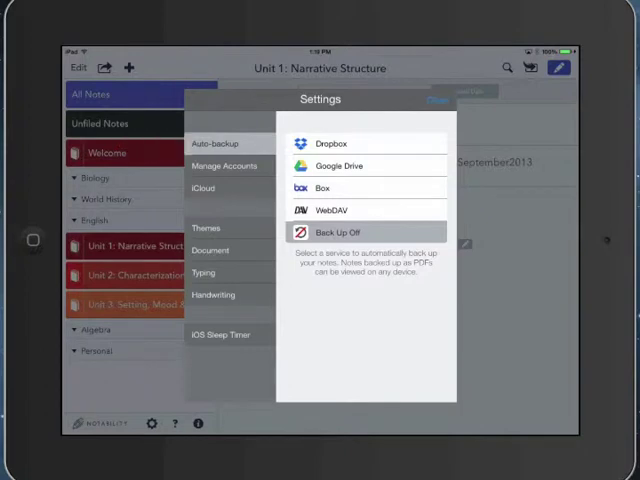
pyautogui.click(338, 164)
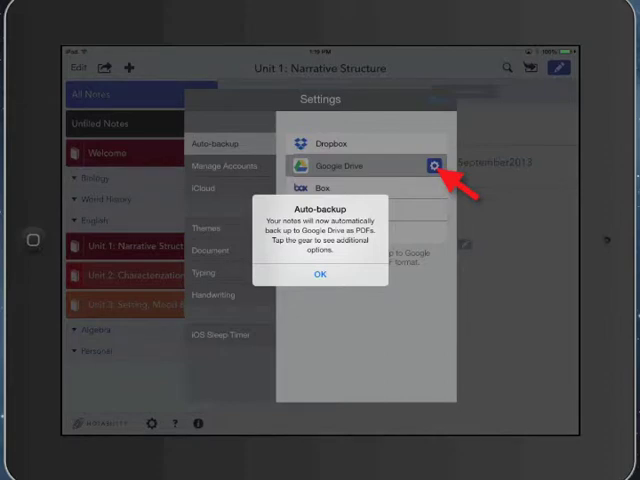
pyautogui.click(320, 276)
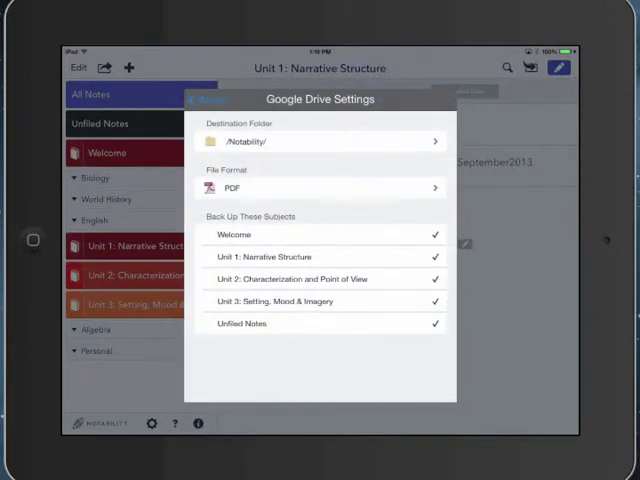
pyautogui.click(320, 140)
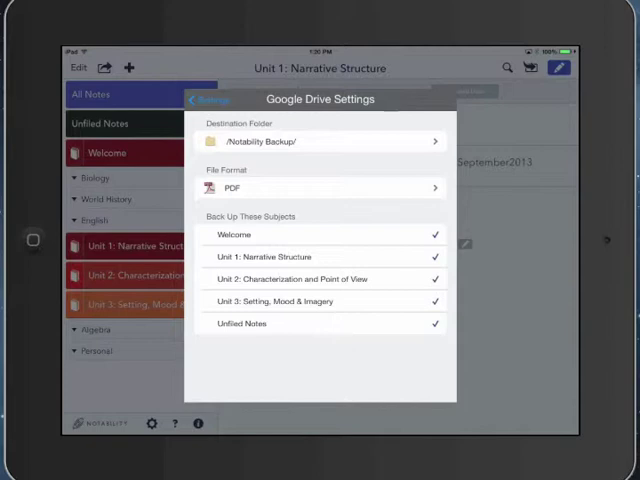
# Step: With Notability Backup as destination, bring up the backup file format list
pyautogui.click(320, 188)
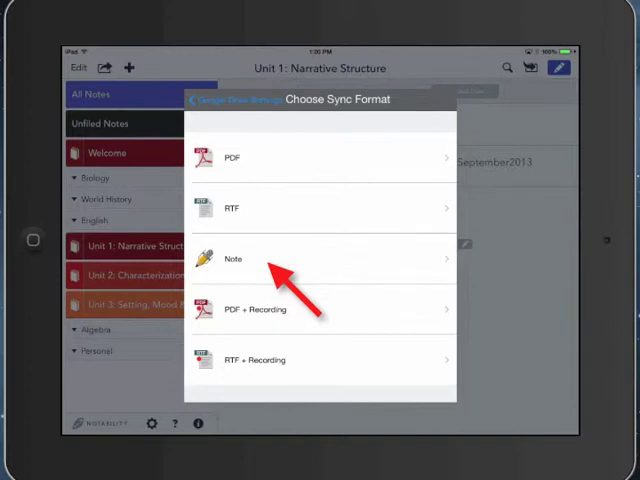
# Step: Choose Note as the backup format, then verify the backup status in Settings
pyautogui.click(232, 258)
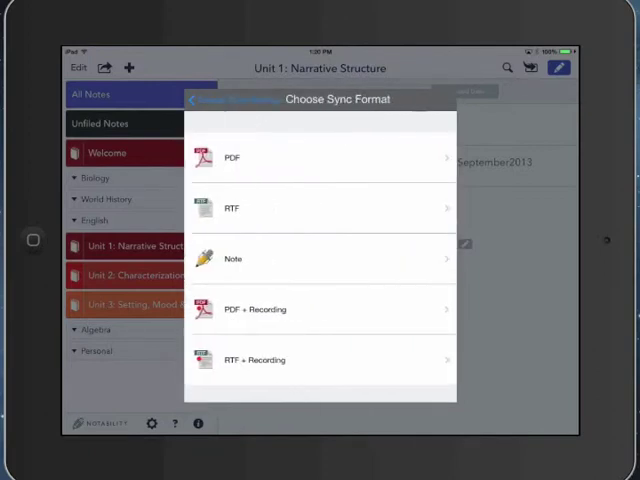
pyautogui.click(320, 258)
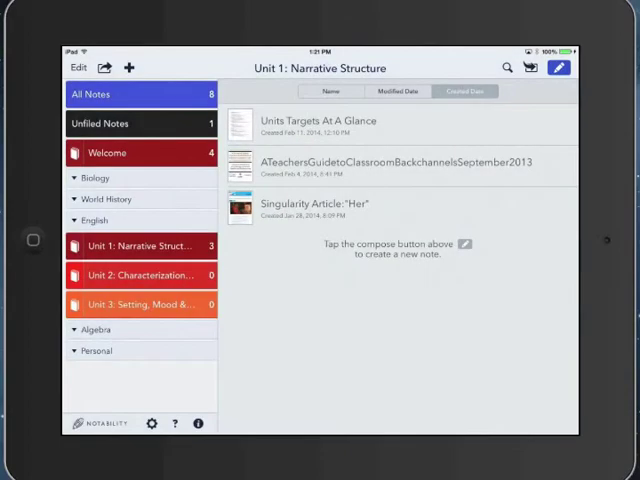
pyautogui.click(152, 424)
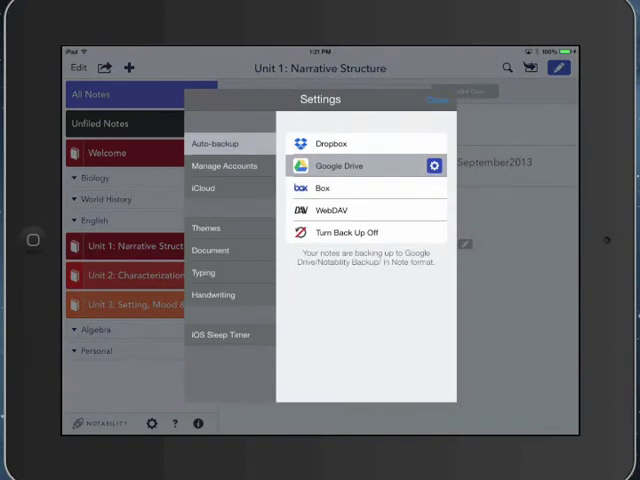
pyautogui.click(436, 102)
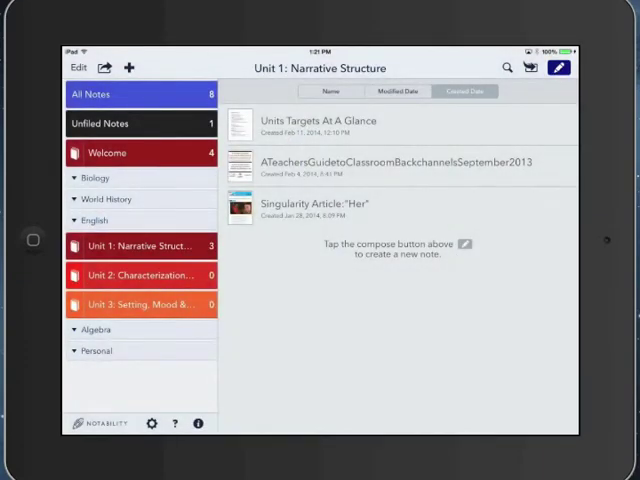